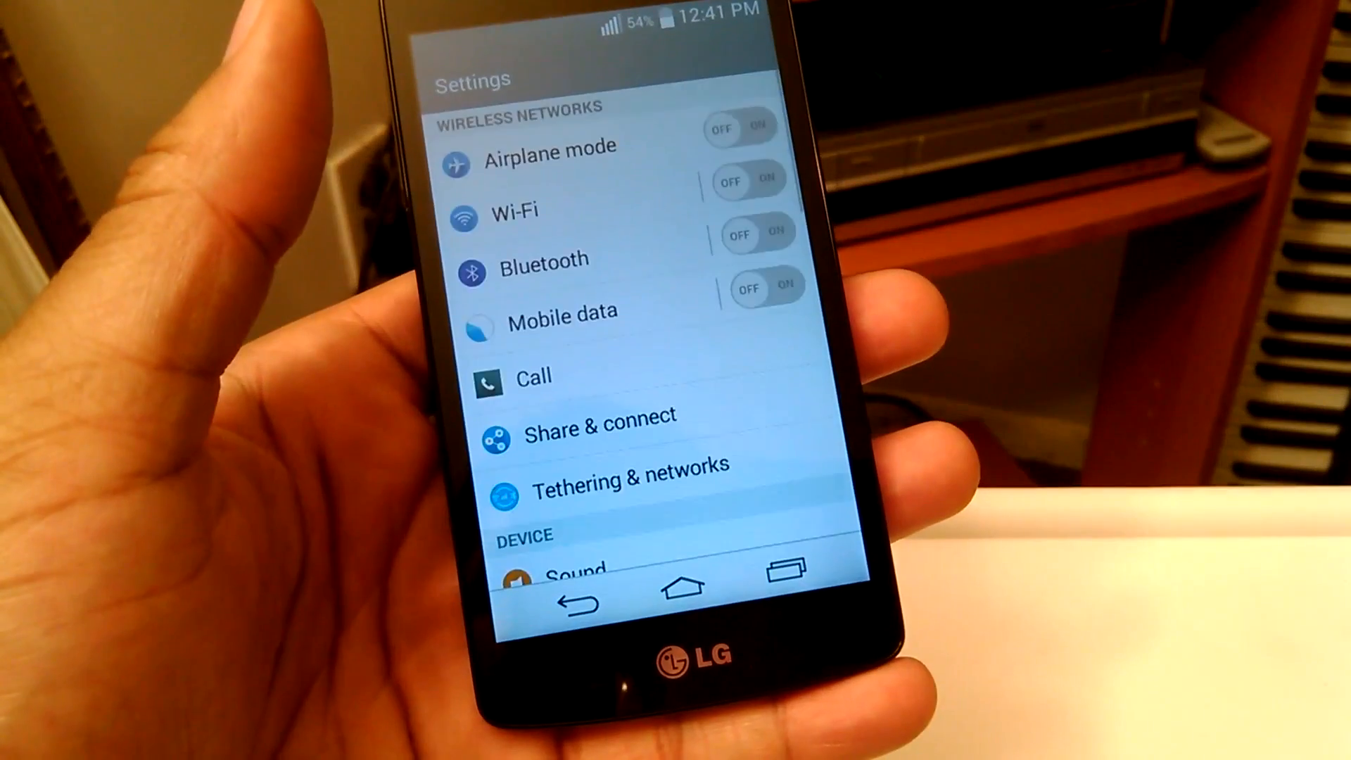
- Reach the Sound settings showing the Fiance ringtone and Crystal notification sound
scroll(down, 3)
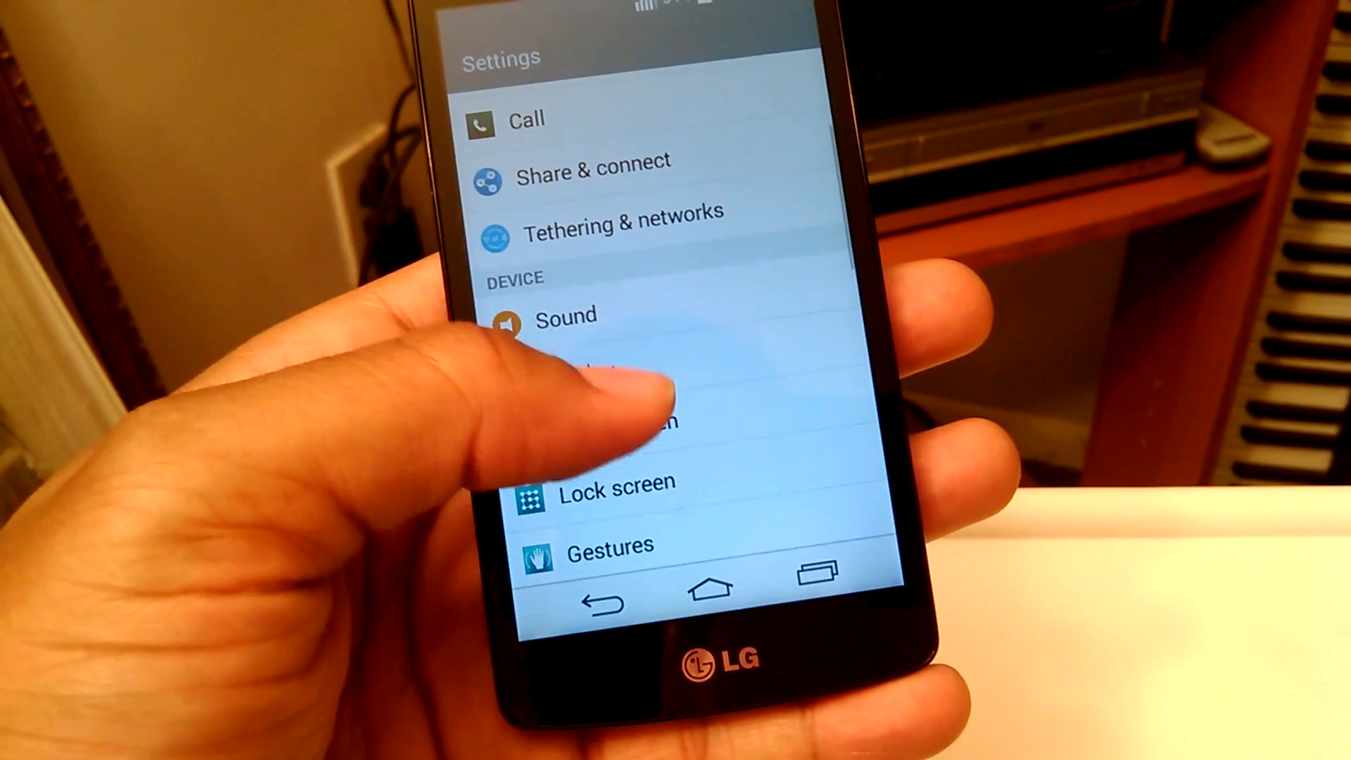
click(566, 315)
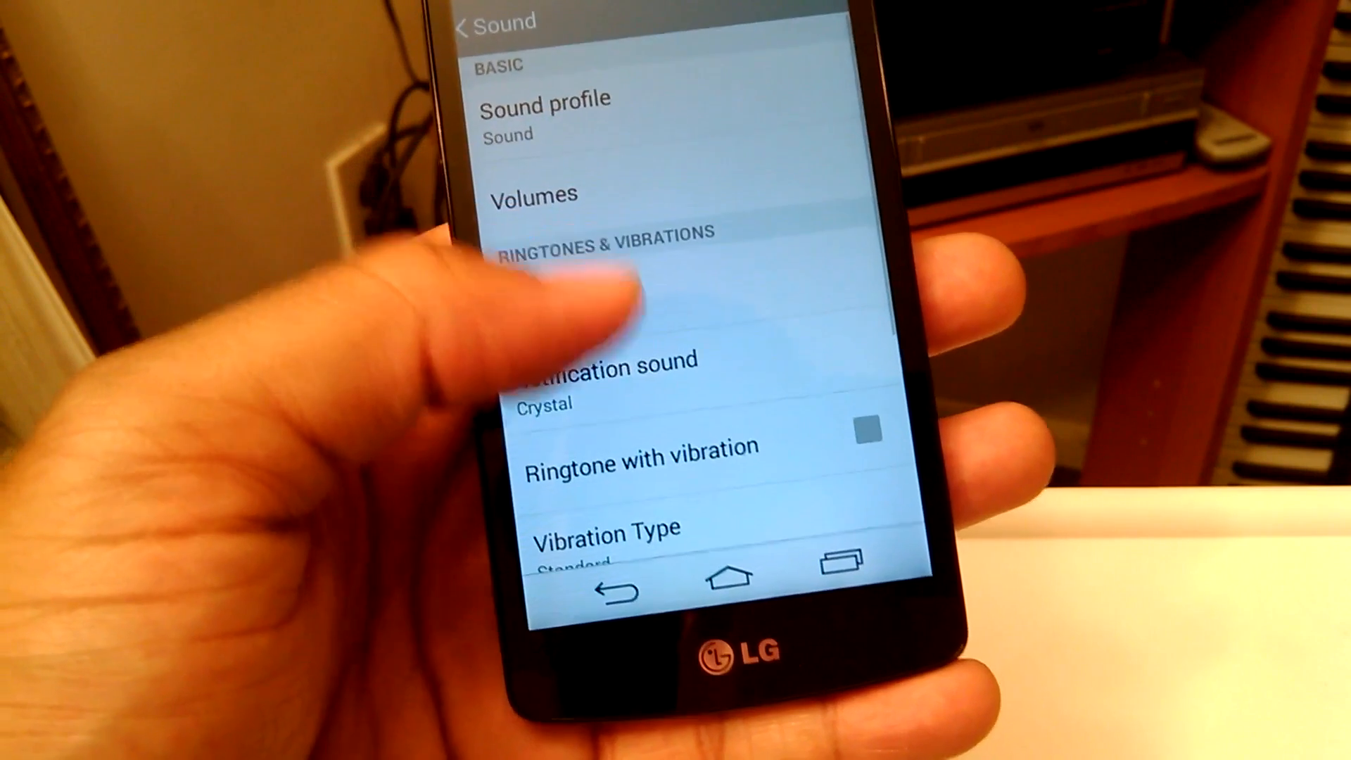
scroll(down, 3)
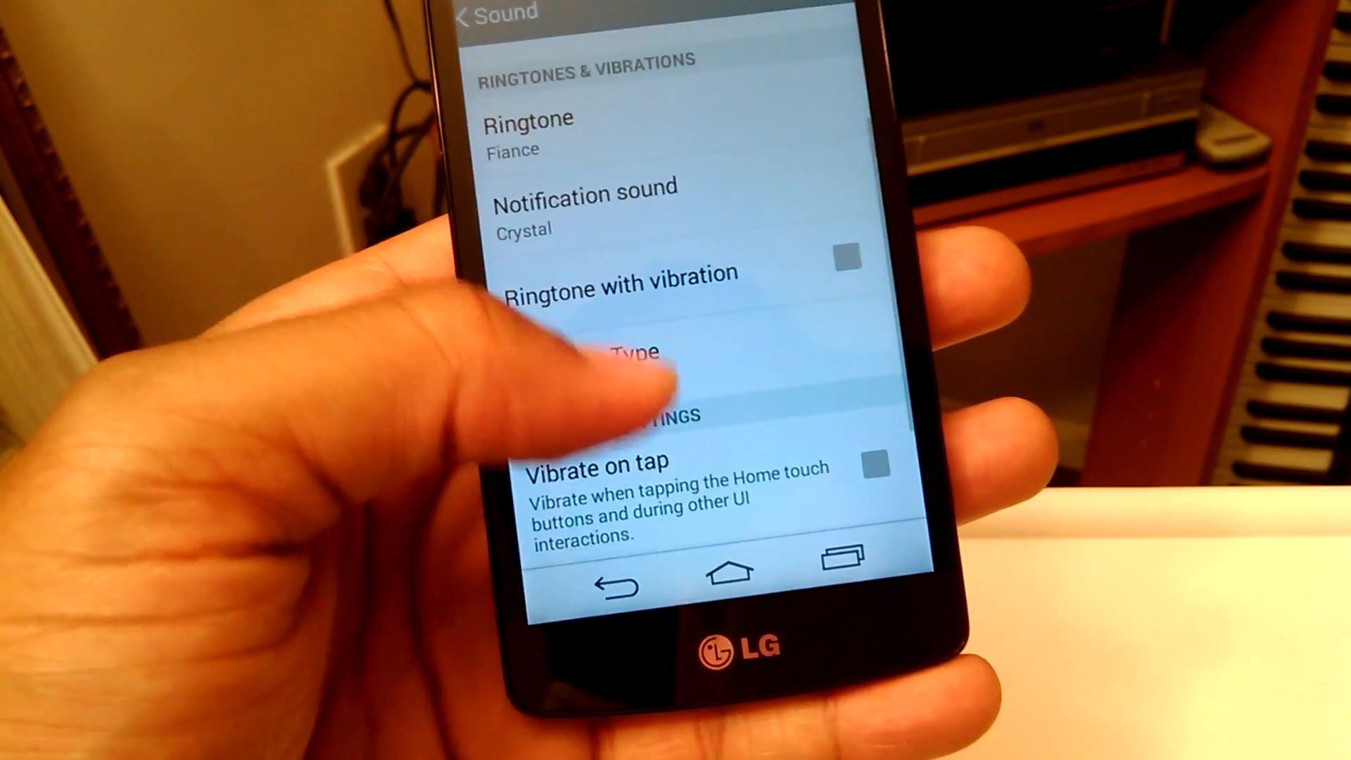
scroll(down, 3)
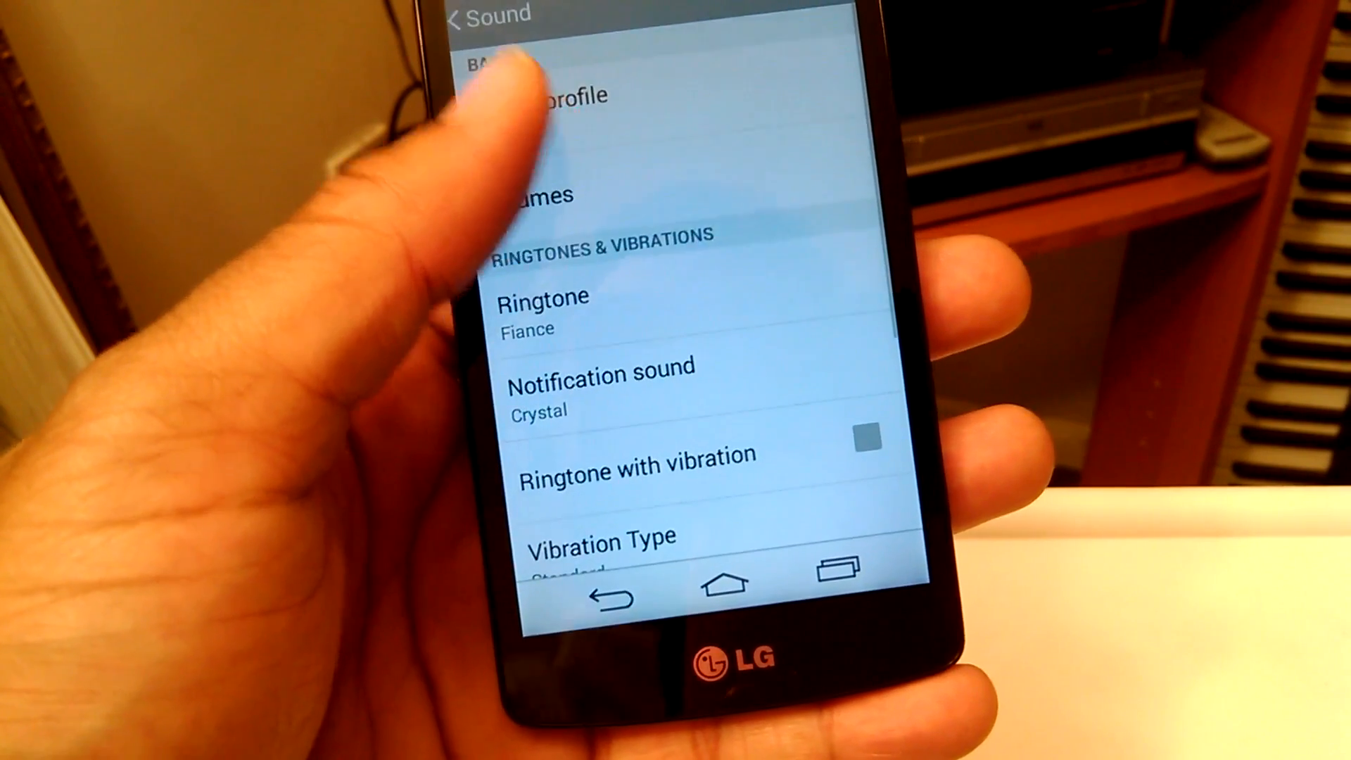
click(535, 194)
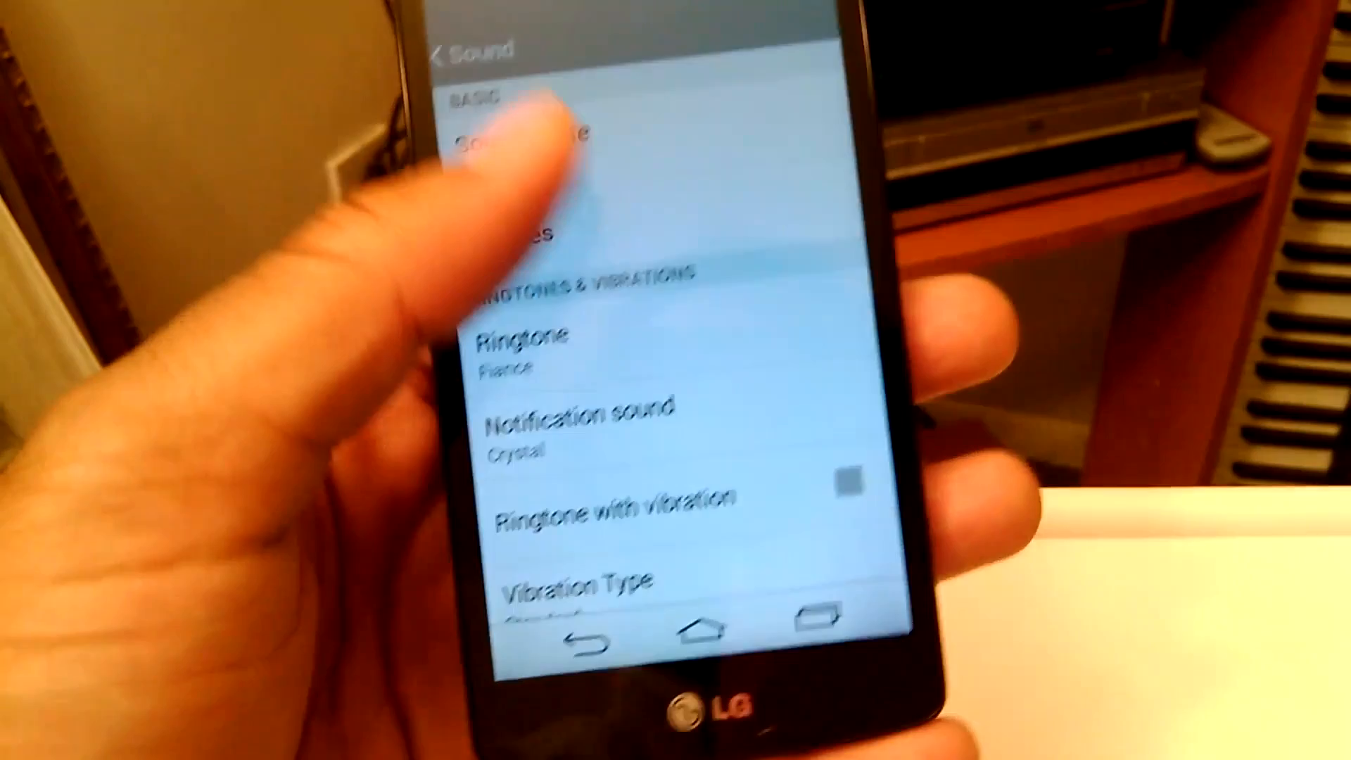
click(517, 142)
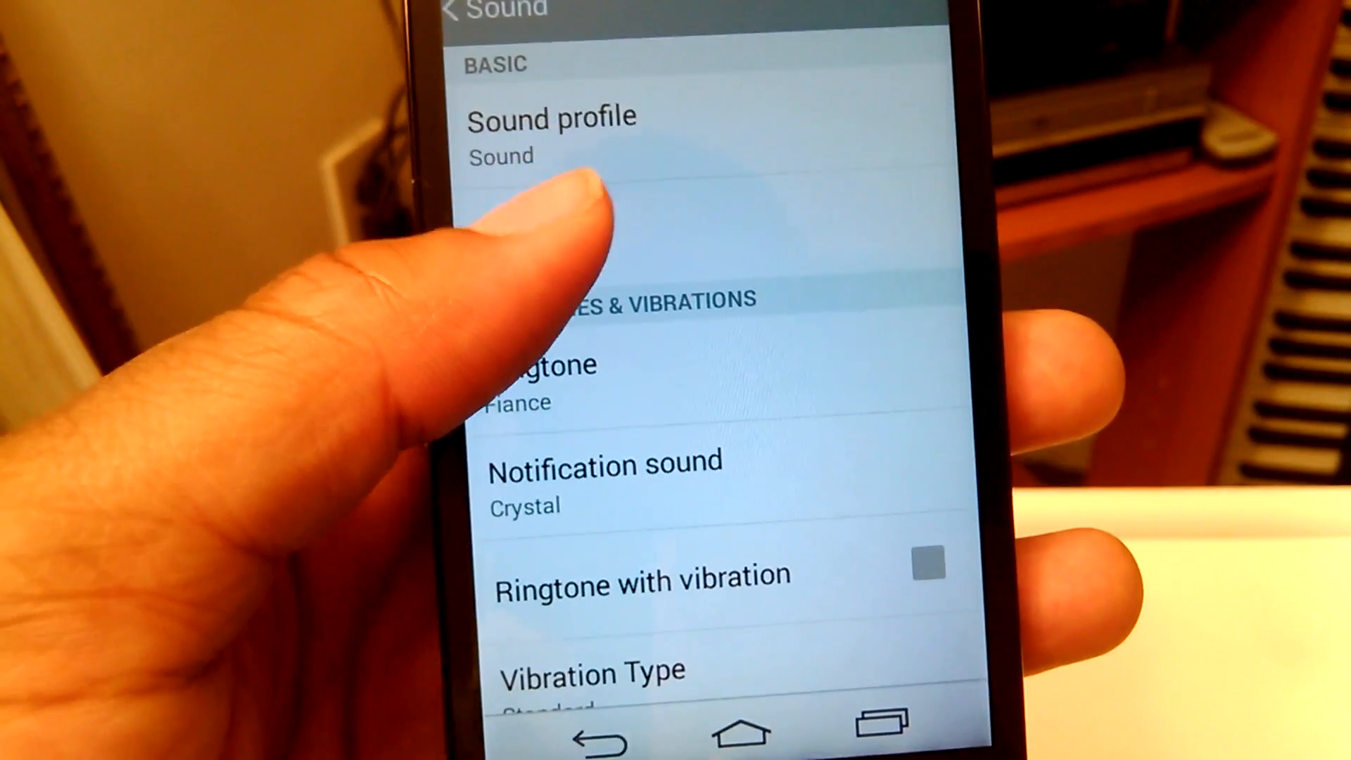
click(586, 207)
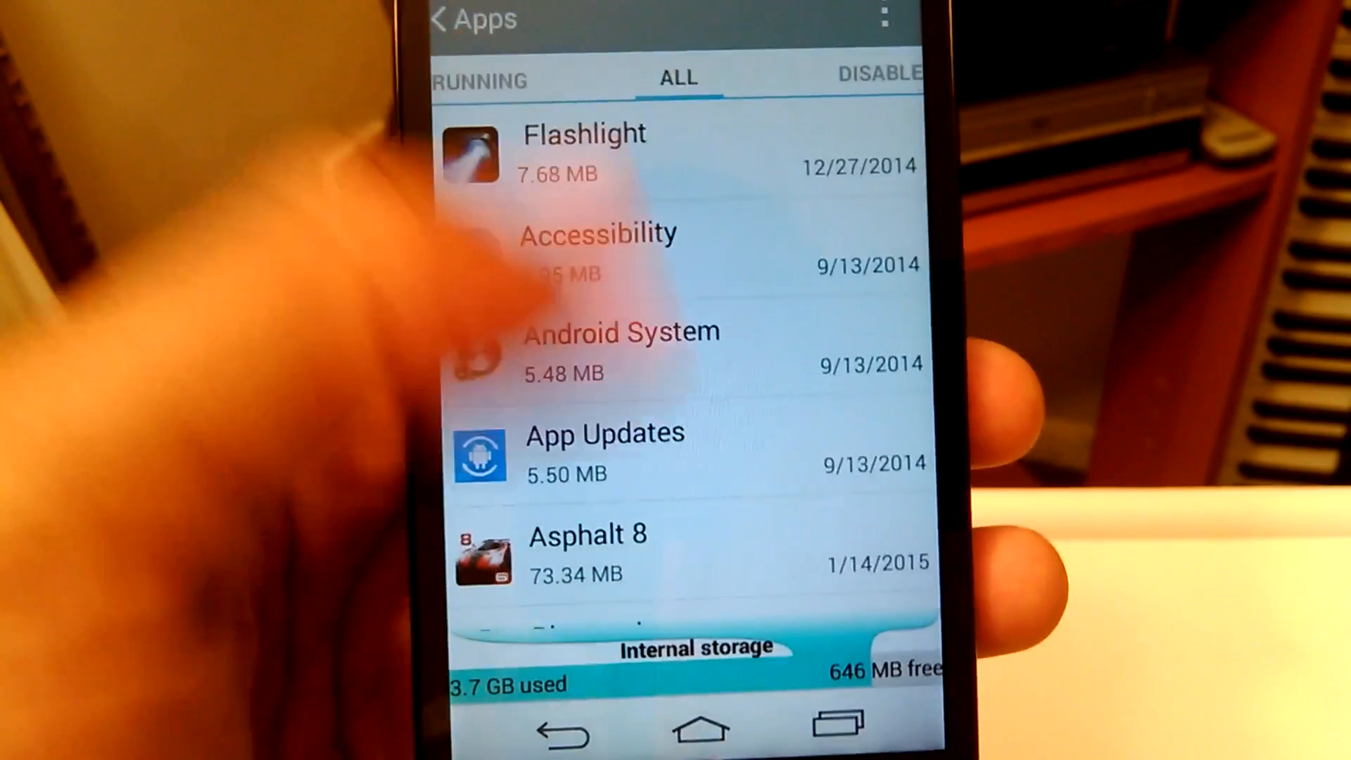
- Scroll the All apps list down to the M entries, Messaging and MetroWEB
scroll(down, 3)
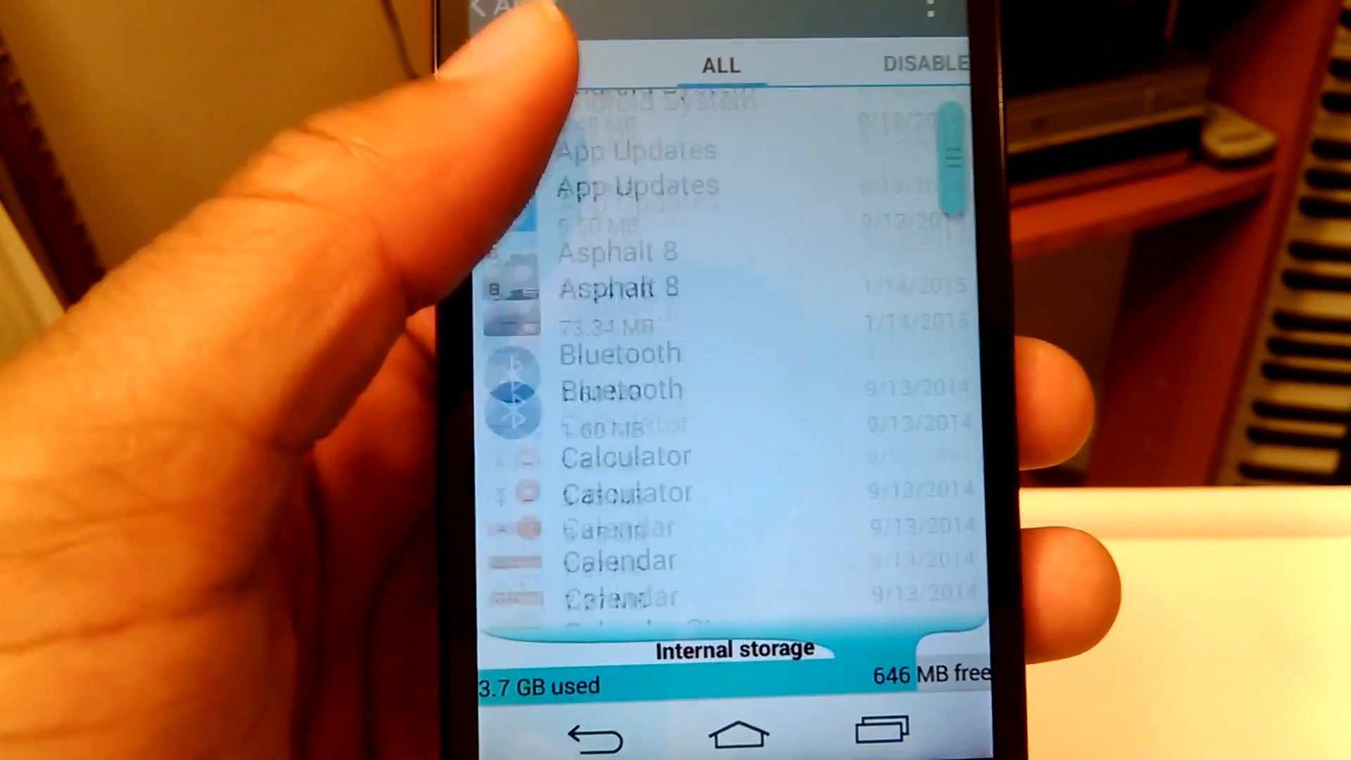
scroll(down, 3)
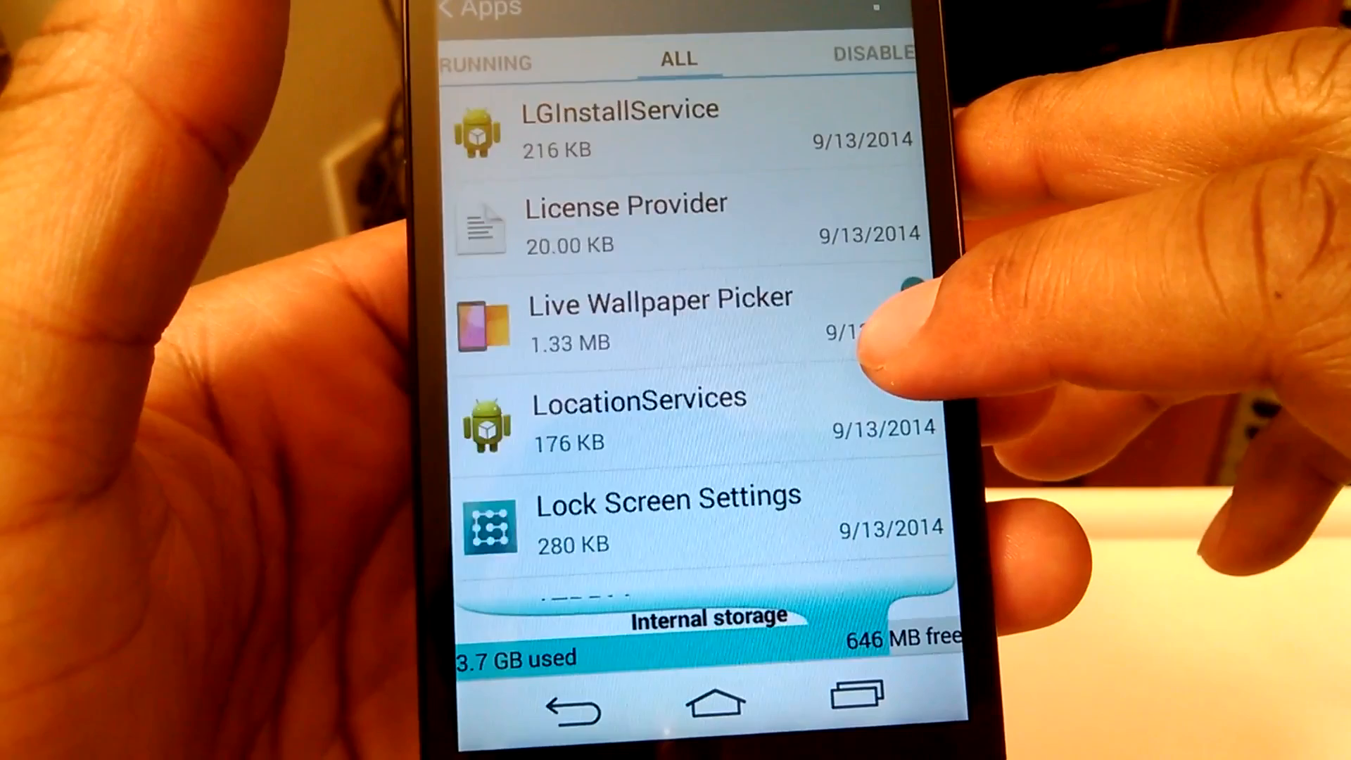
scroll(down, 3)
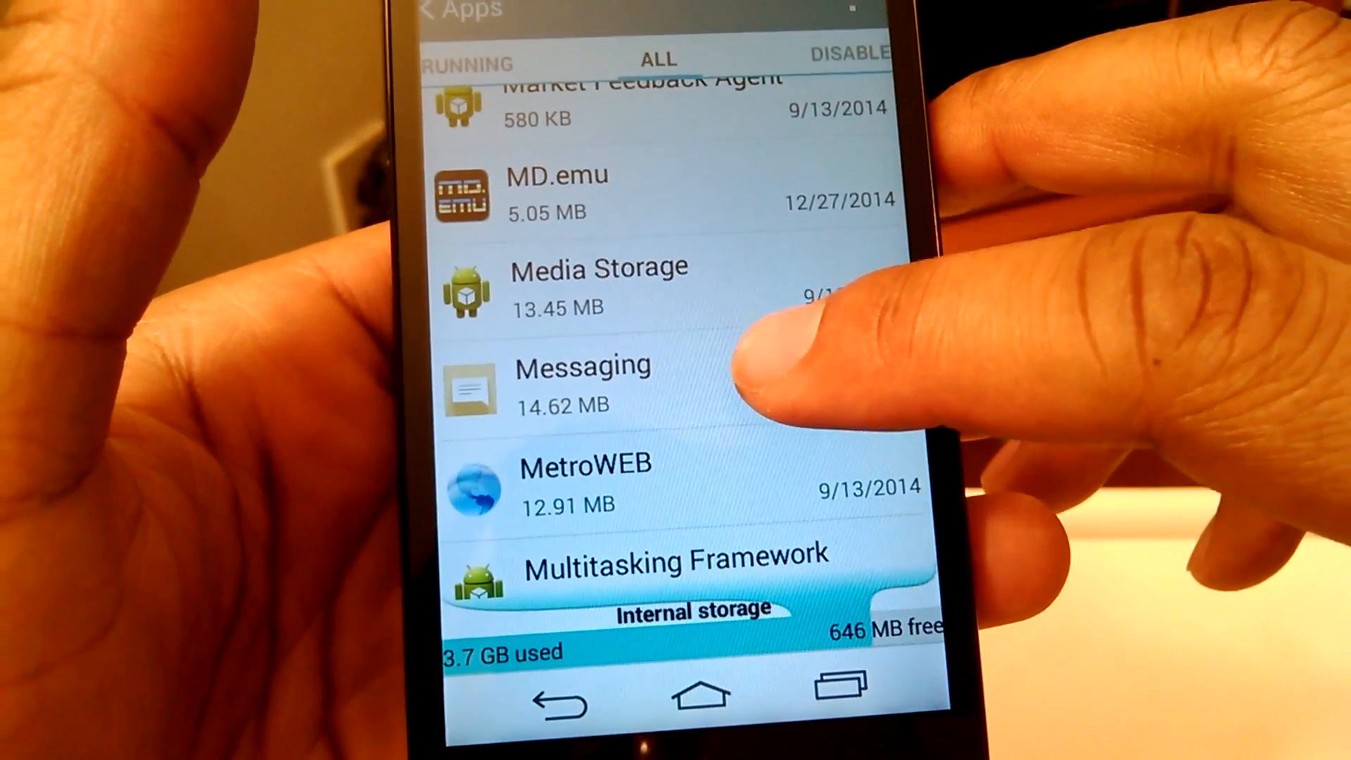
- View Messaging's app info (14.62 MB storage) and clear its 20.00 KB cache
click(582, 382)
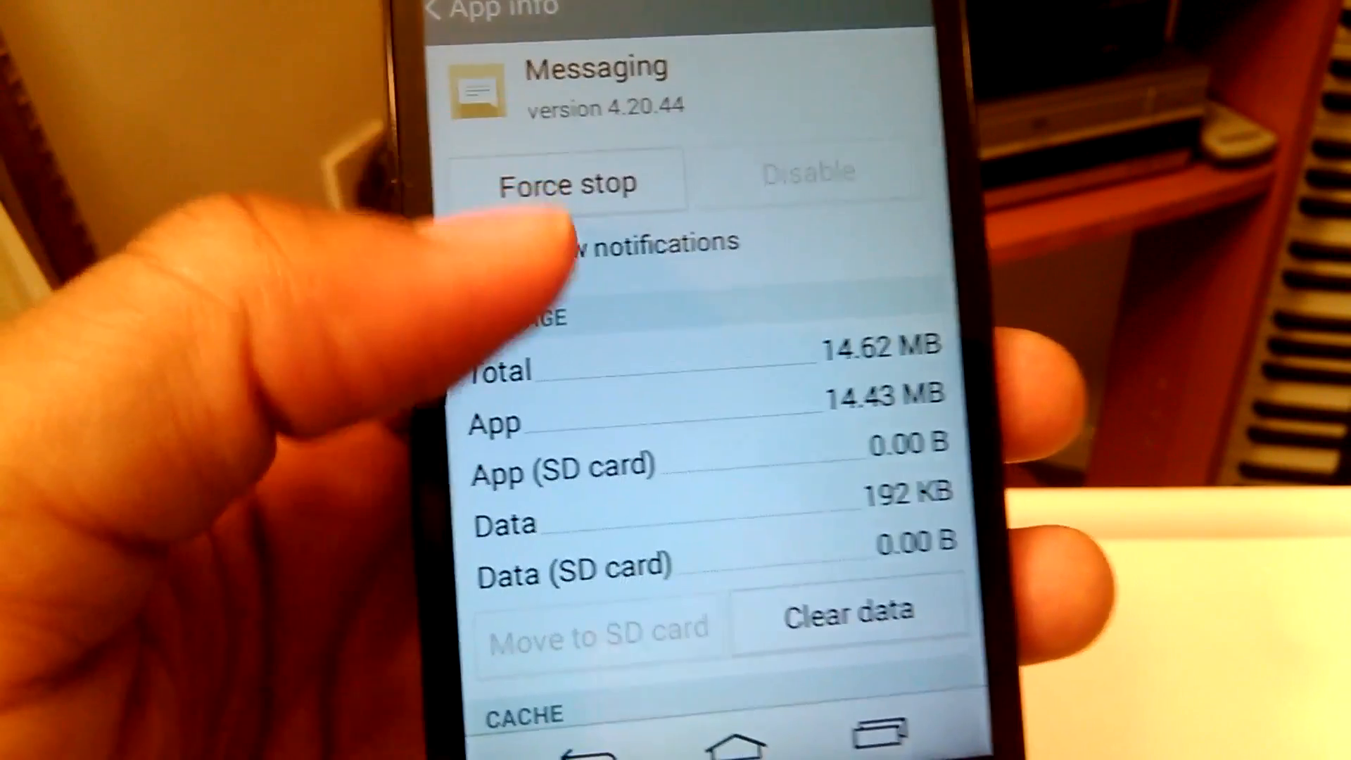
scroll(down, 3)
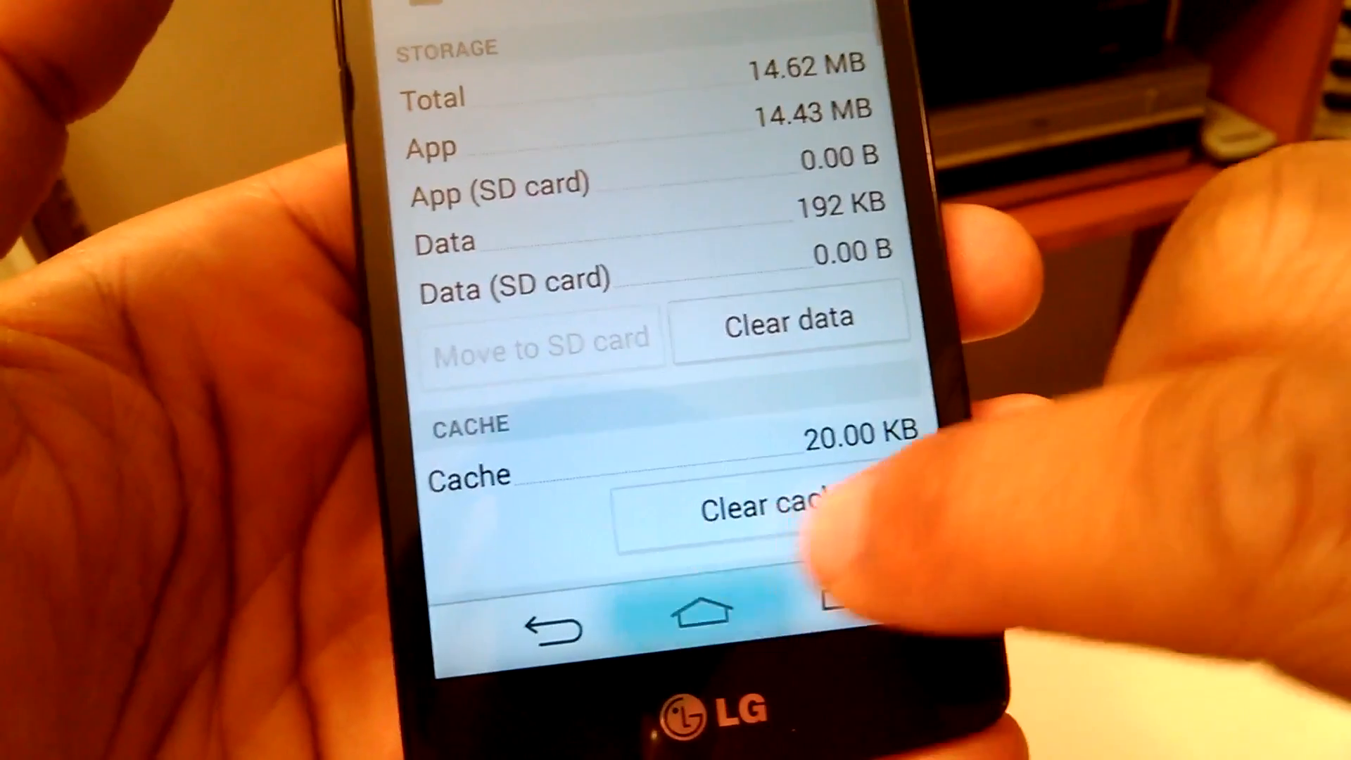
click(693, 624)
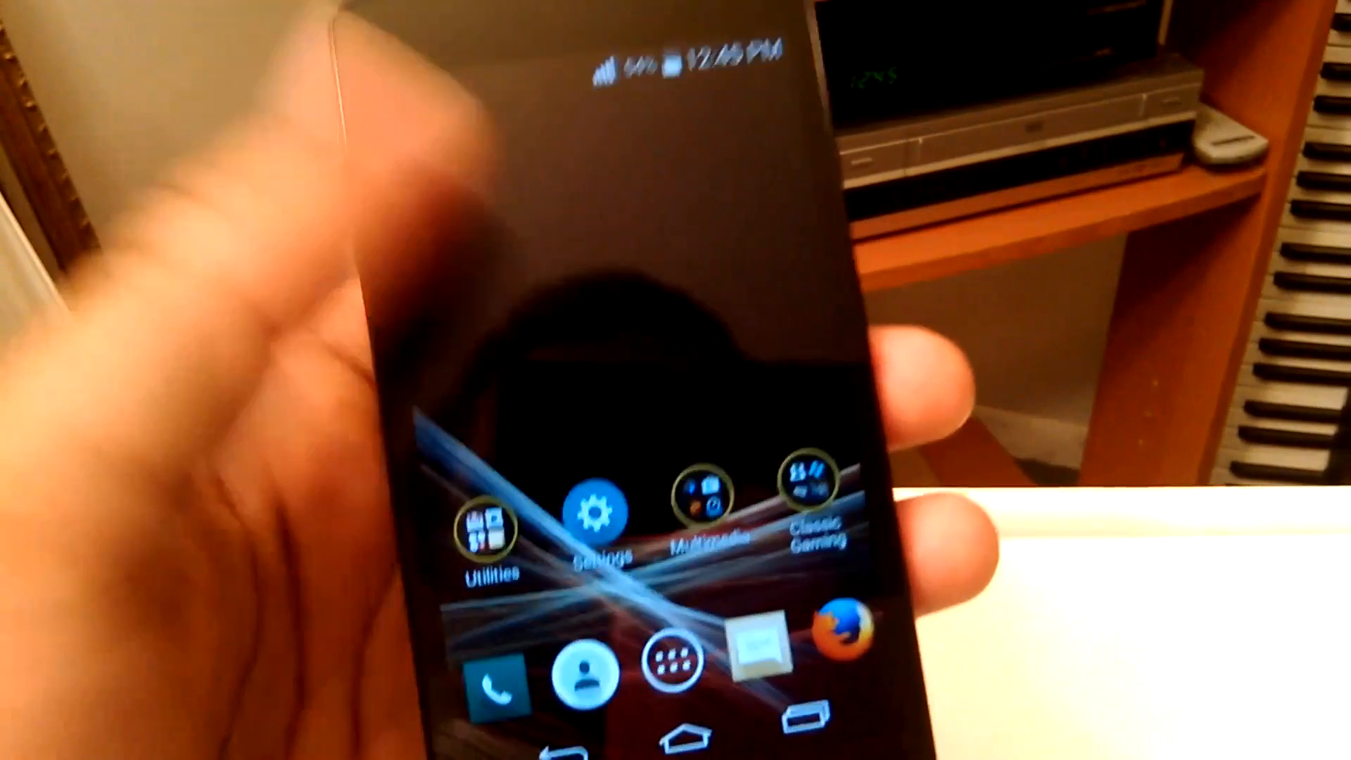
click(597, 516)
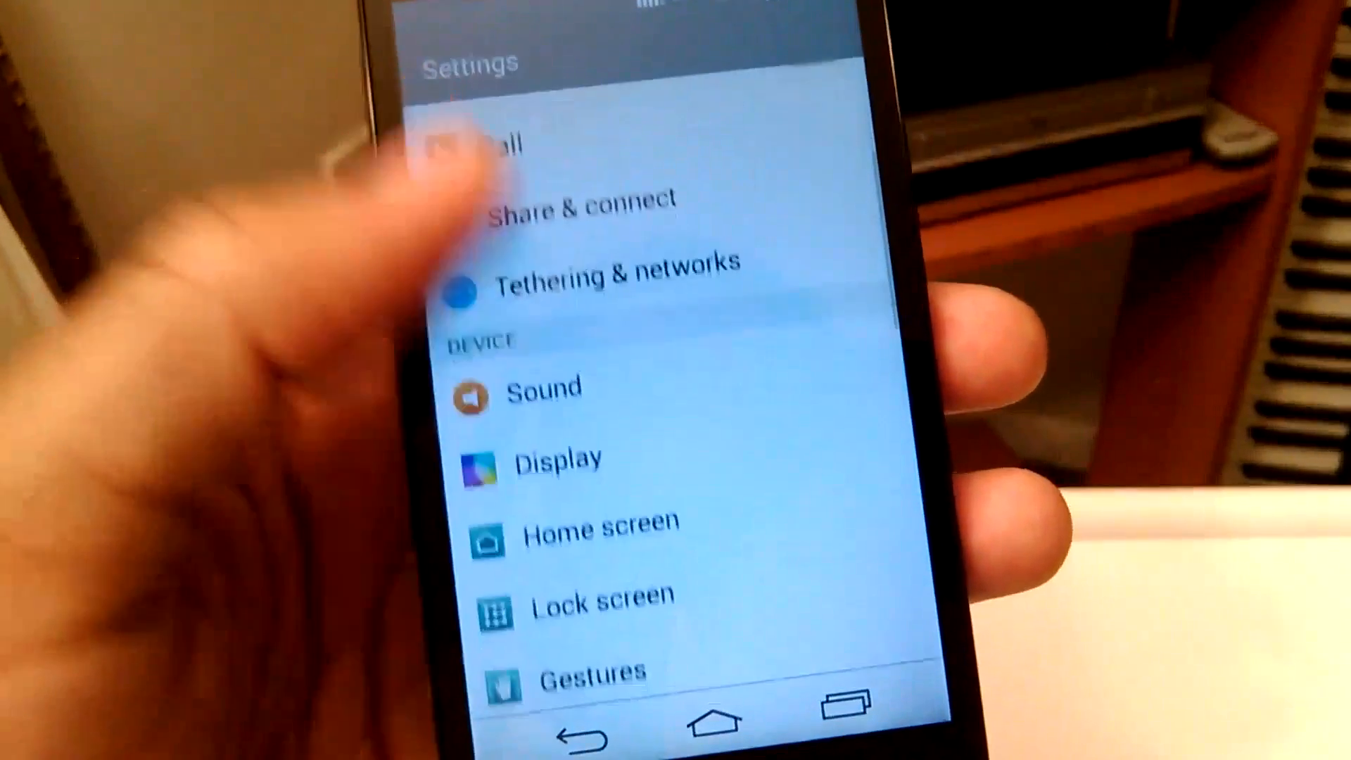
scroll(down, 3)
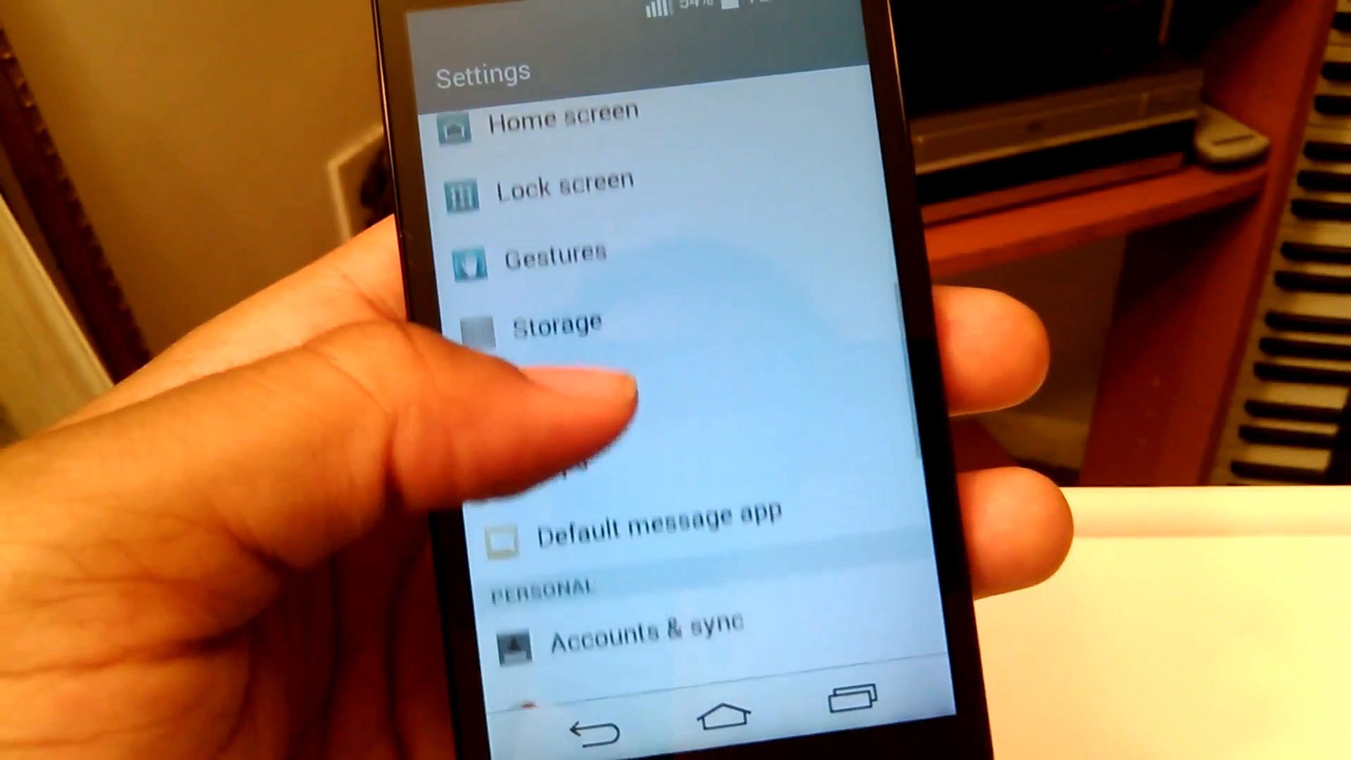
scroll(down, 3)
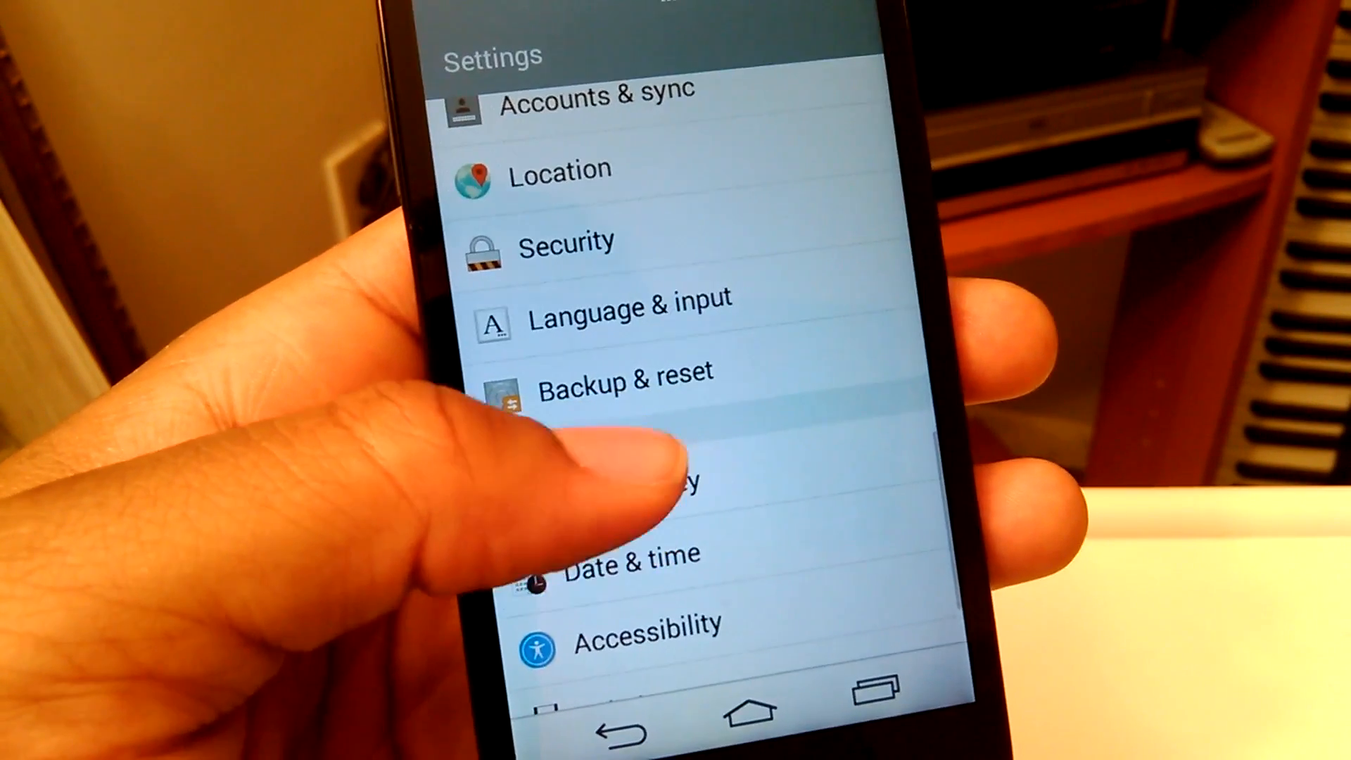
click(623, 385)
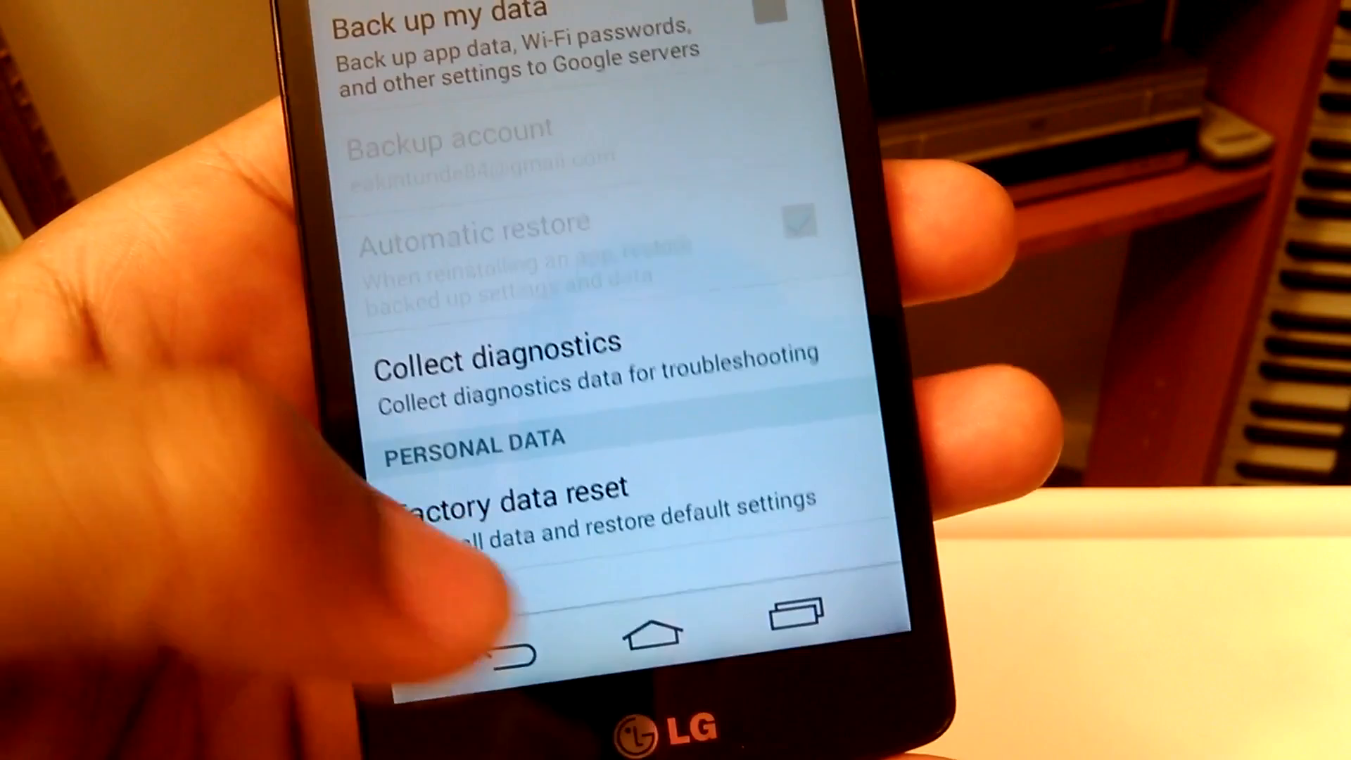
click(653, 628)
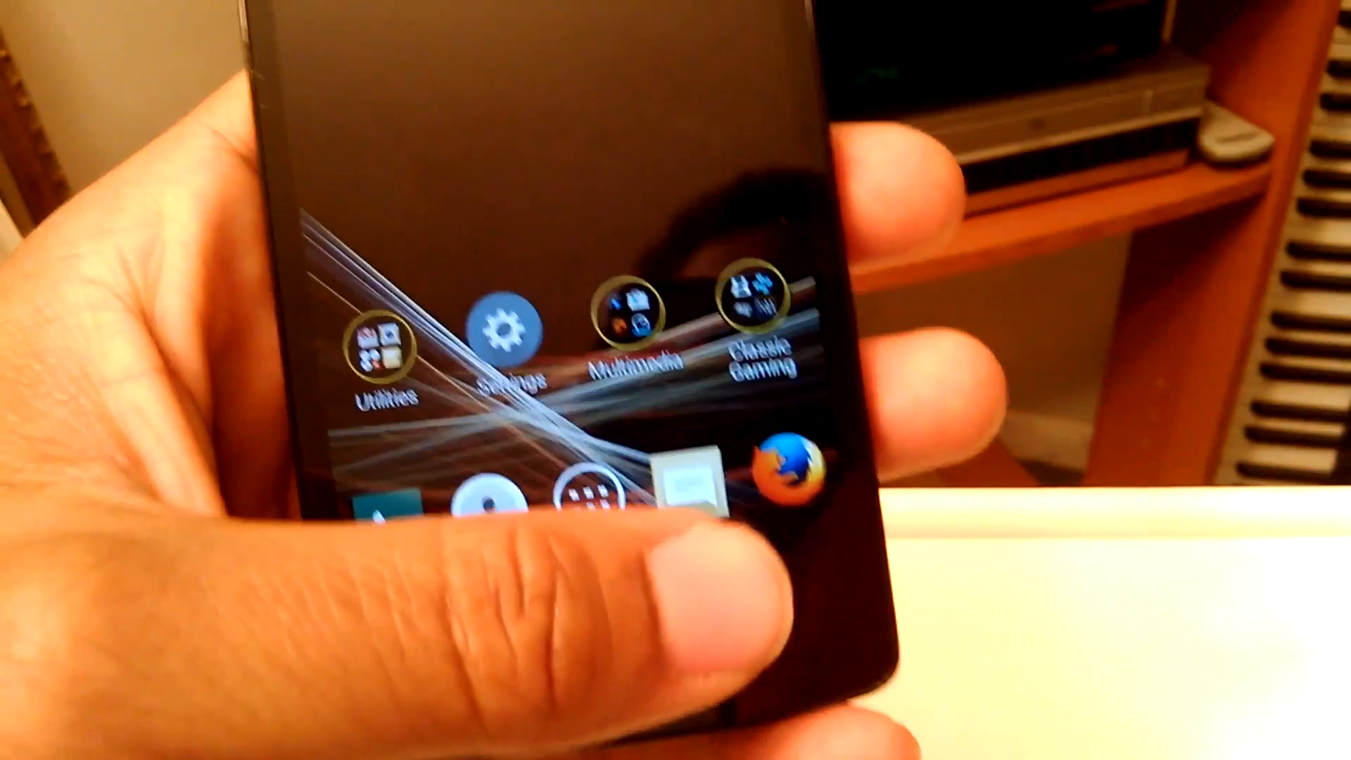